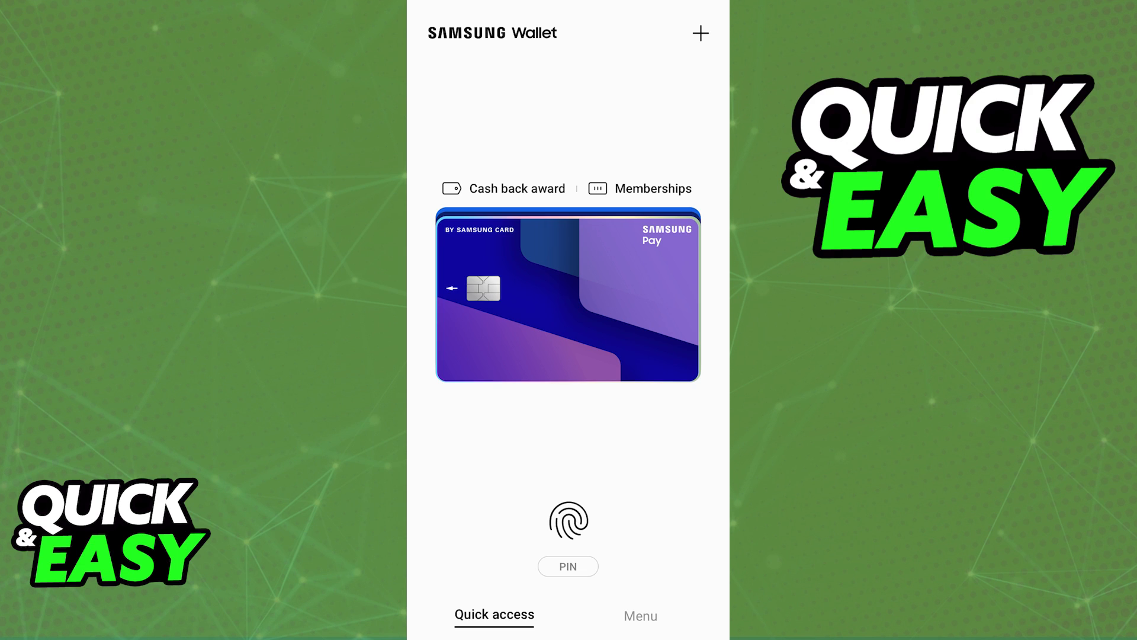
Step: Reach Samsung Wallet's settings via the Menu and the settings gear
left_click(663, 615)
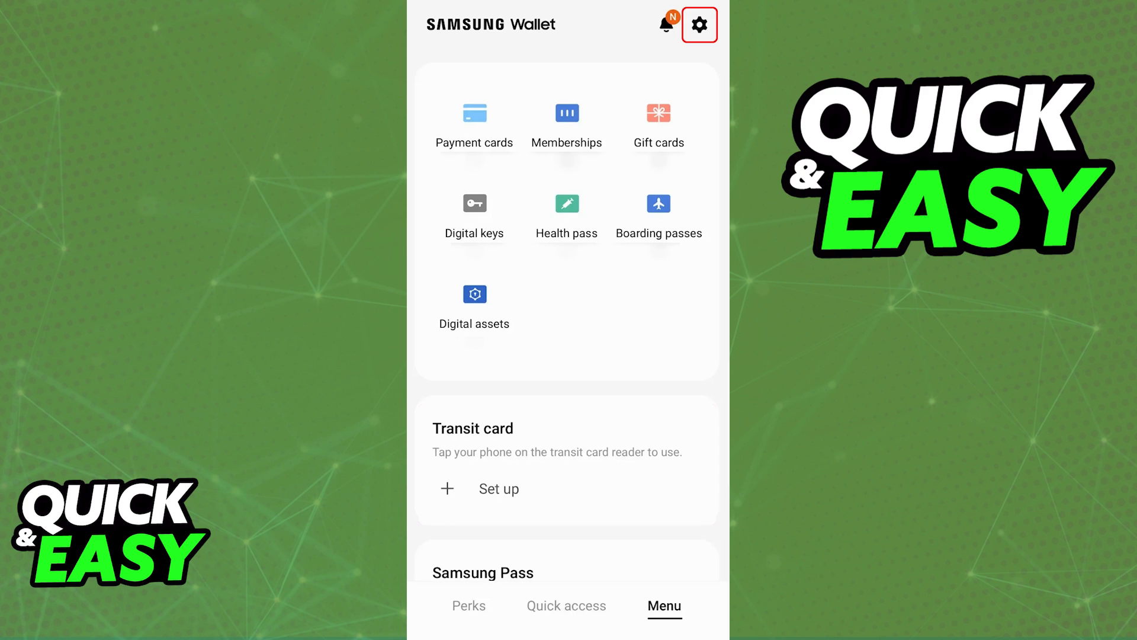
left_click(698, 25)
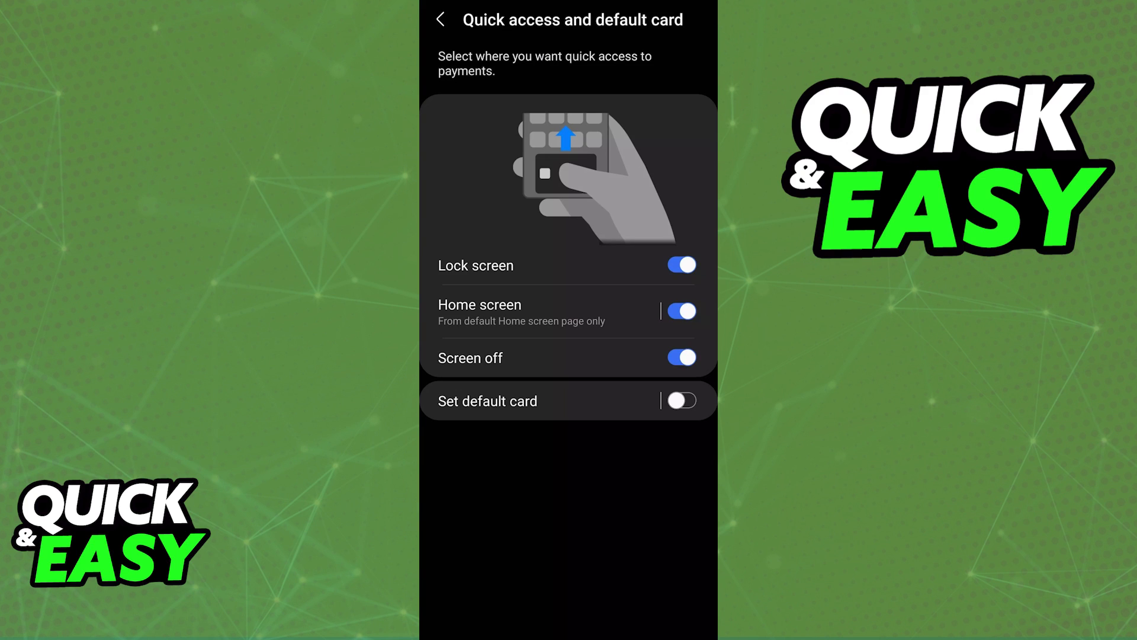